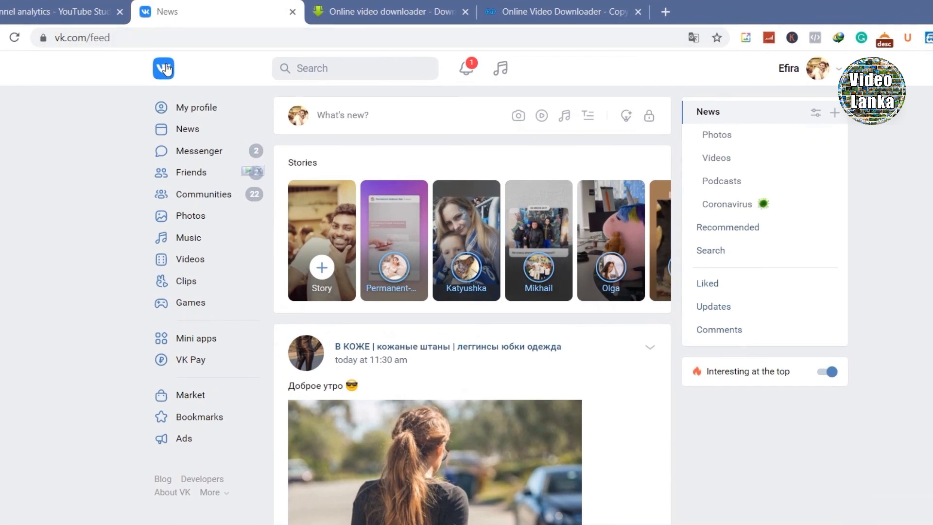
mouse_move(169, 73)
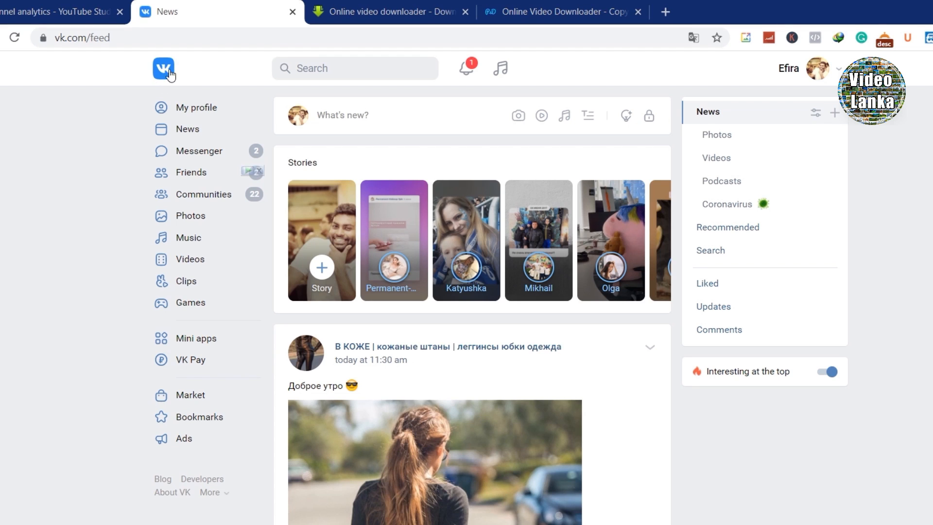
mouse_move(174, 75)
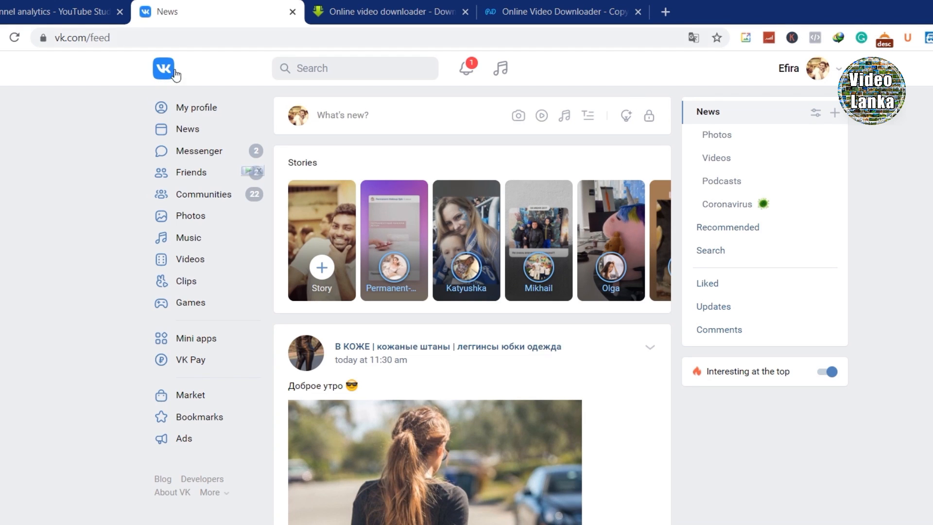
mouse_move(501, 89)
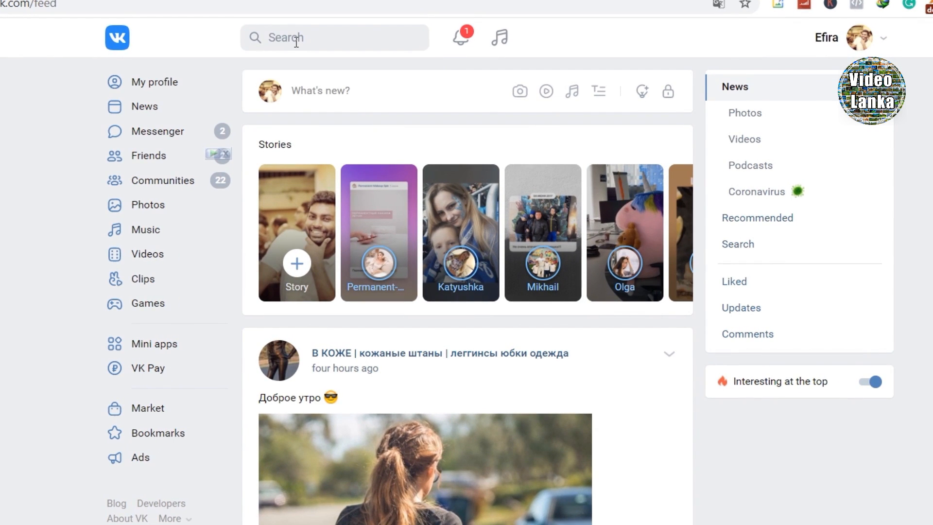
mouse_move(352, 47)
text(russia)
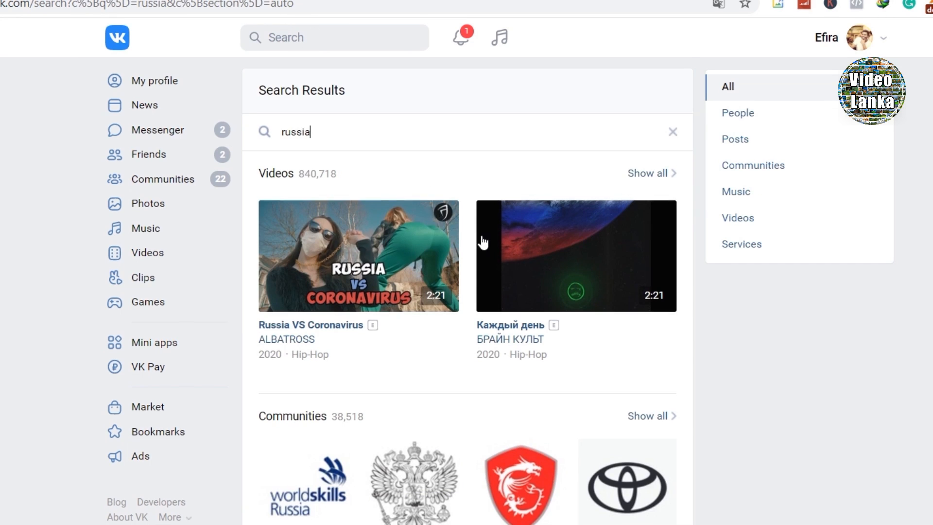
Step: Filter the 'russia' search to videos, then toggle High definition on and off
scroll(down, 3)
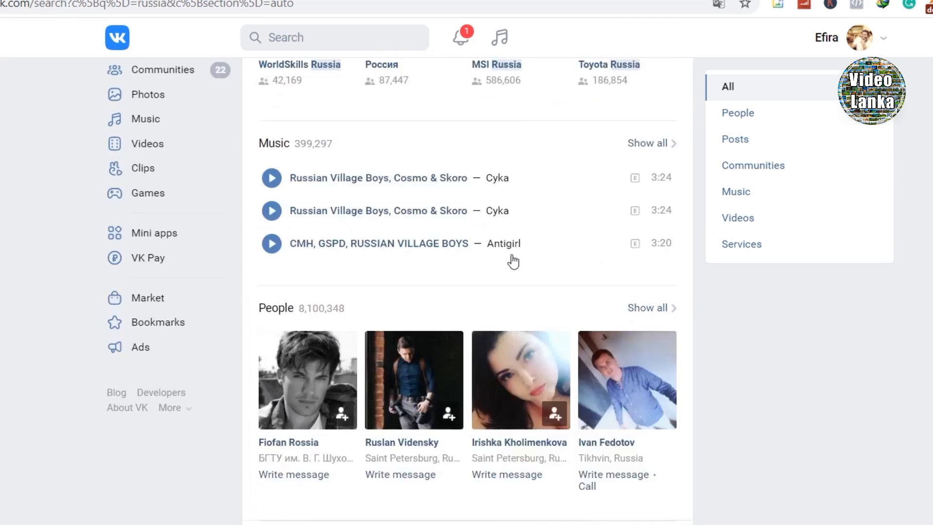
scroll(up, 3)
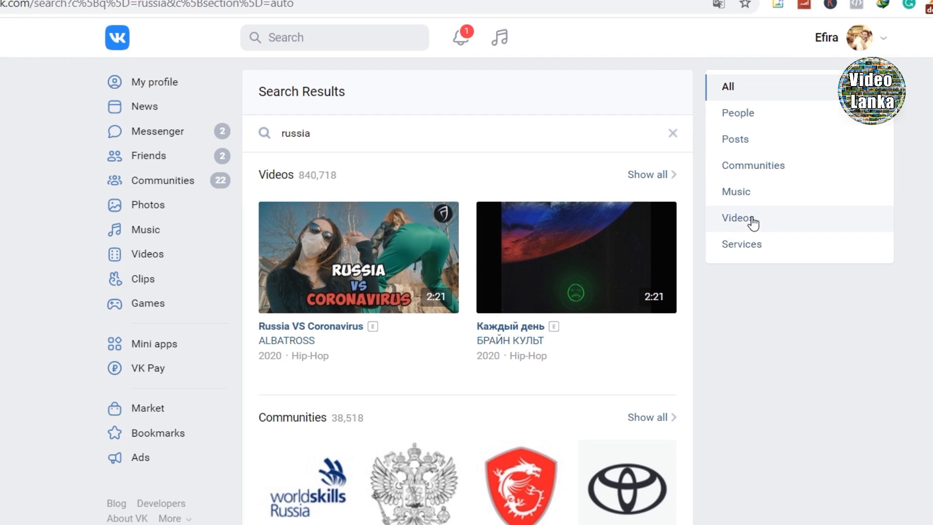
click(737, 218)
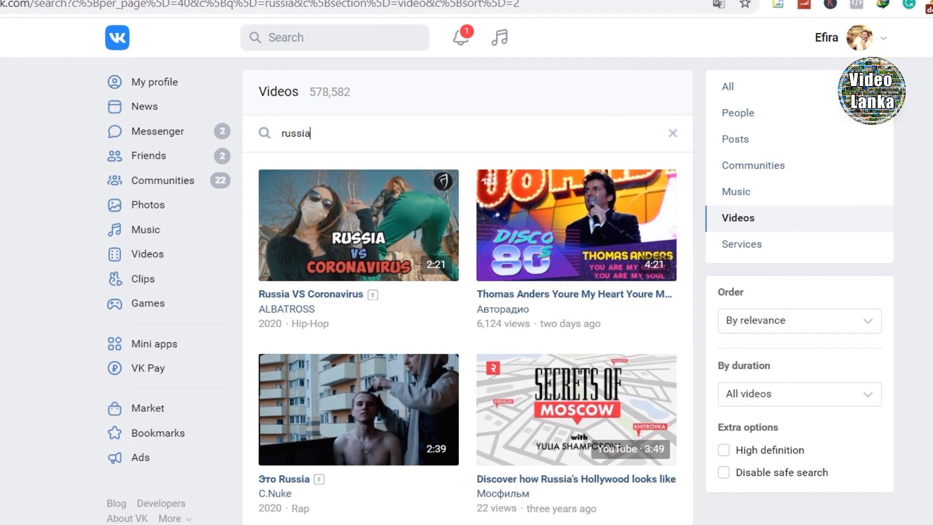
click(723, 450)
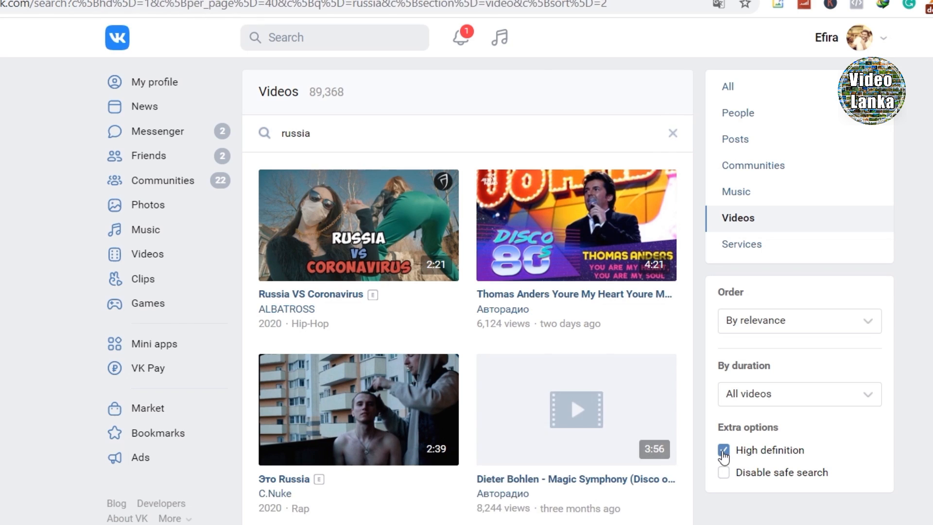
click(724, 450)
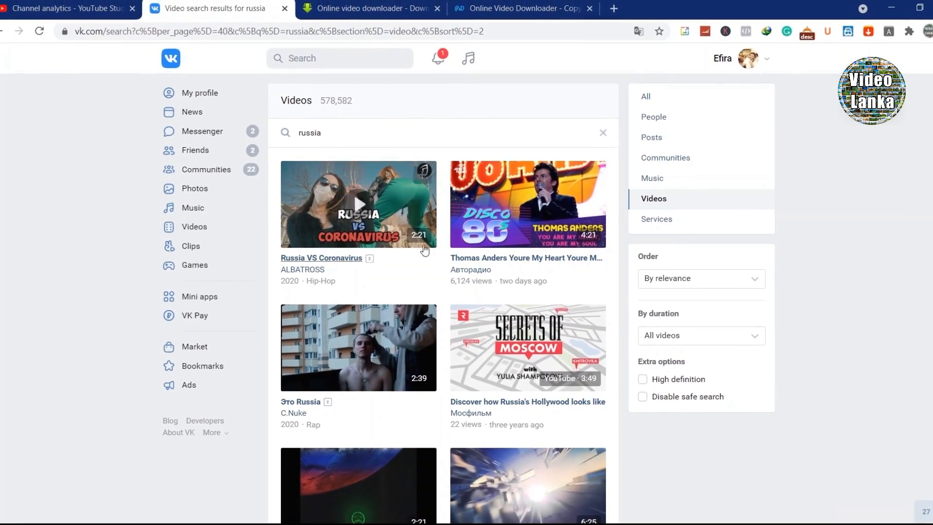
scroll(down, 3)
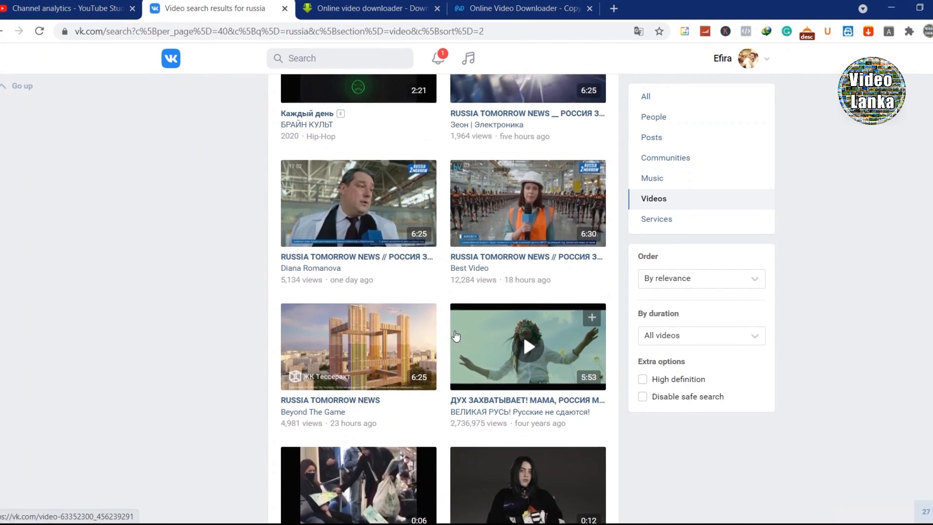
click(358, 203)
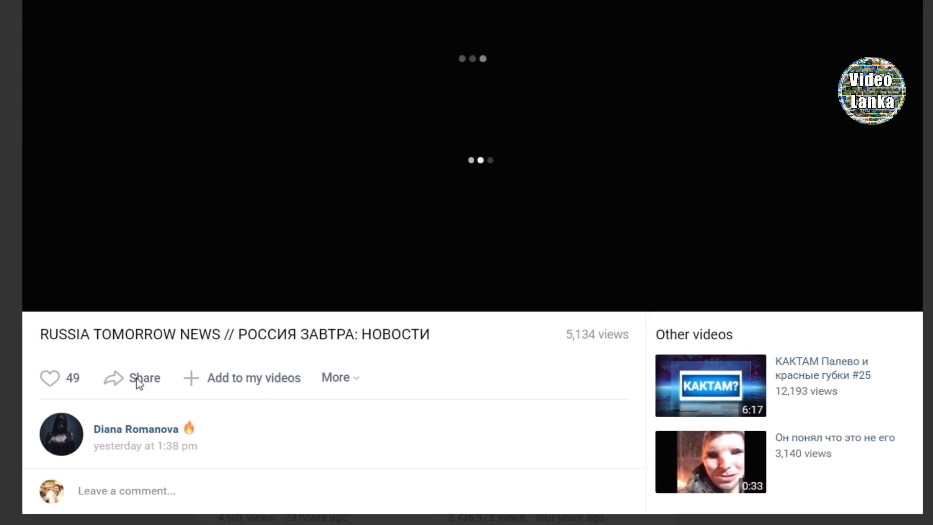
click(143, 378)
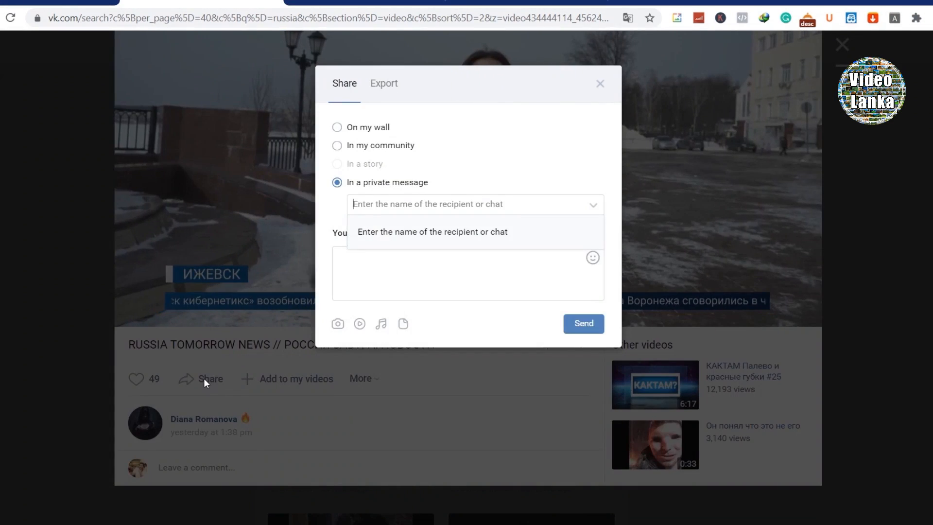
click(384, 83)
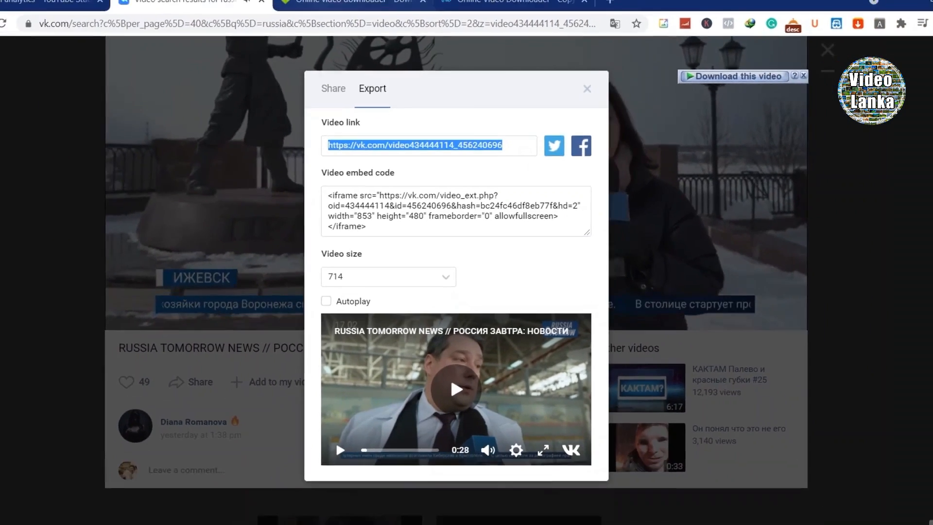
click(346, 5)
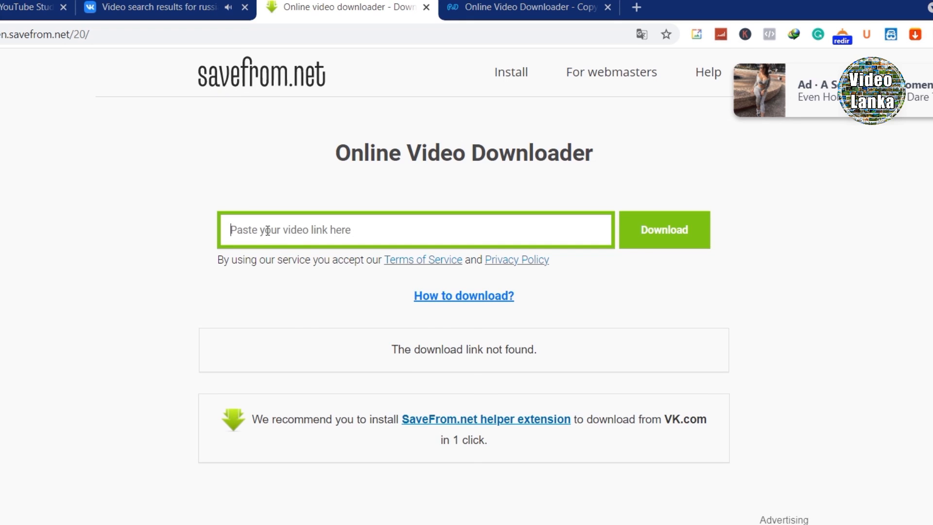
text(https://vk.com/video434444114_456240696)
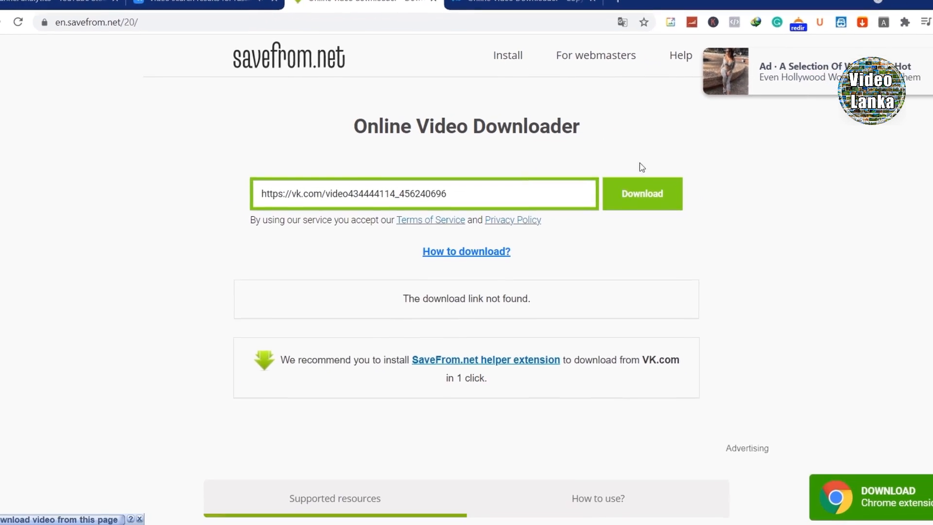
click(641, 194)
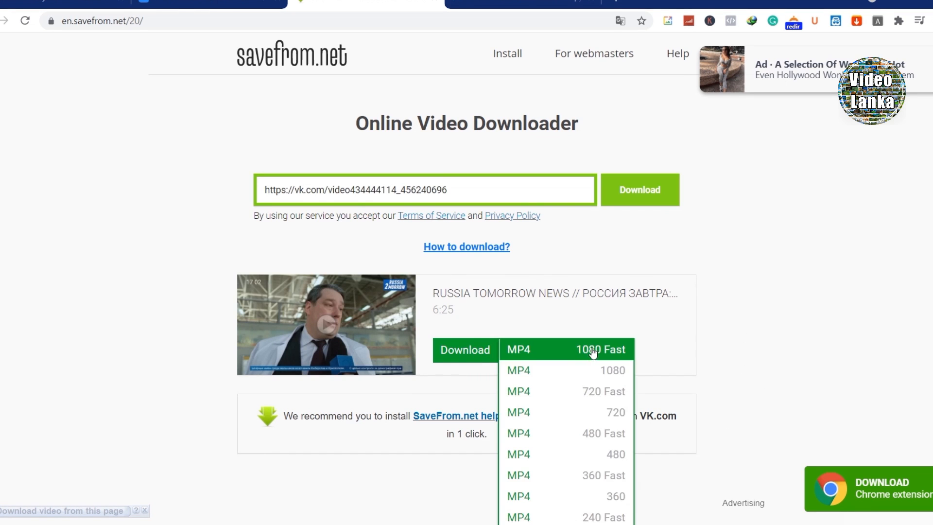
scroll(down, 3)
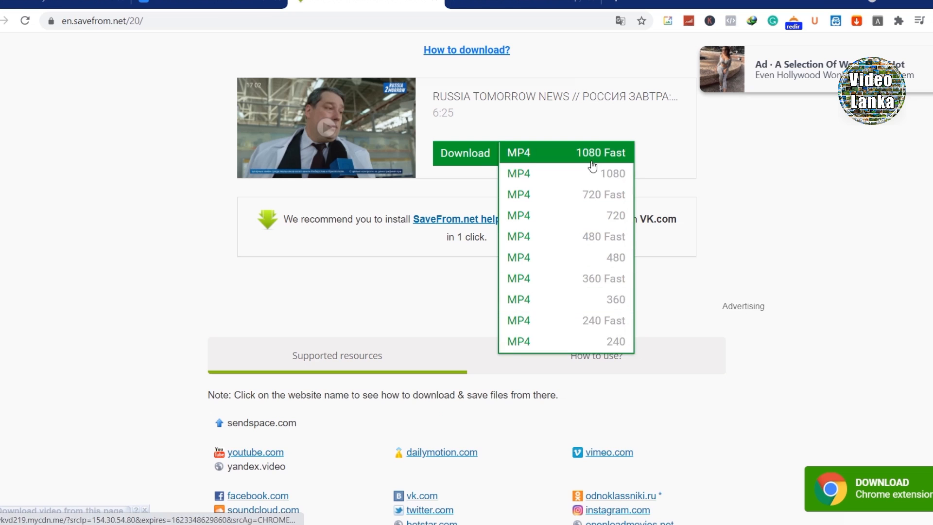
mouse_move(449, 157)
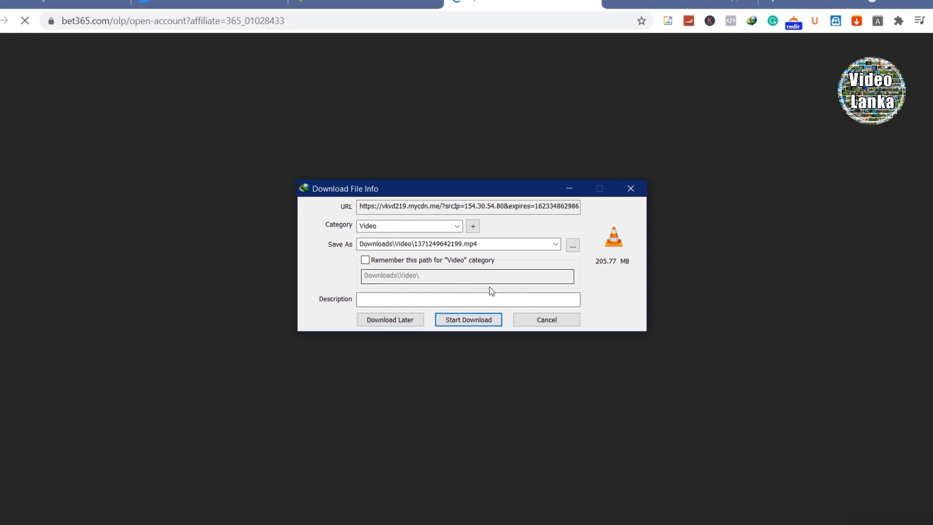
Step: Start the 205.77 MB MP4 download in IDM and minimize its progress window
click(468, 319)
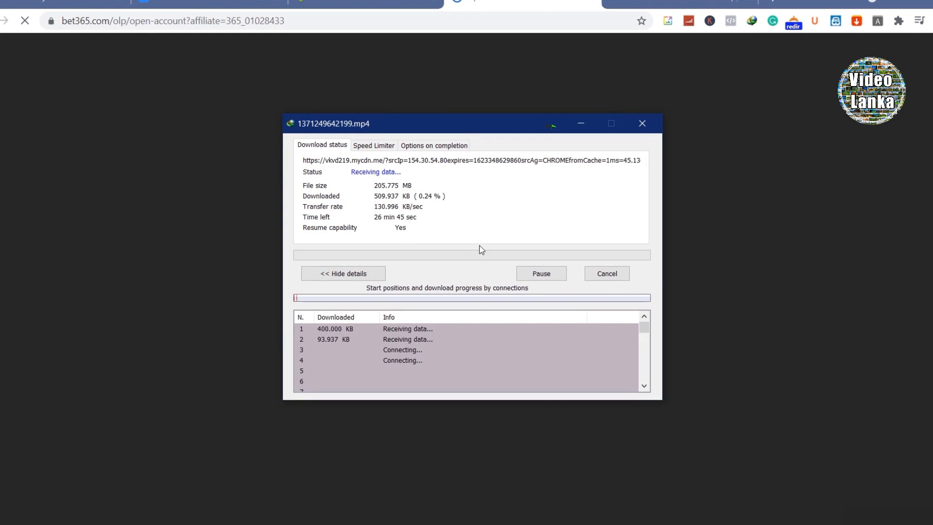
click(541, 273)
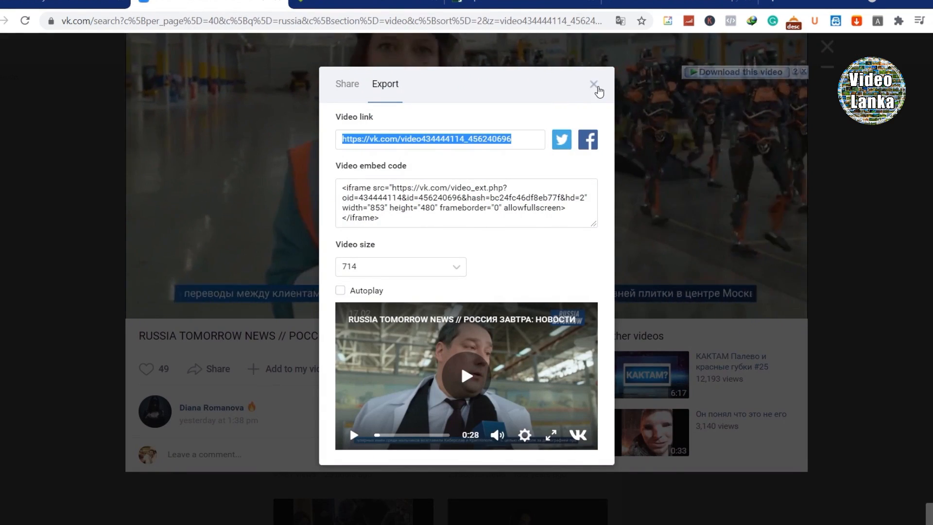
Step: Close the export window, open Russia VS Coronavirus and show its share options
click(593, 84)
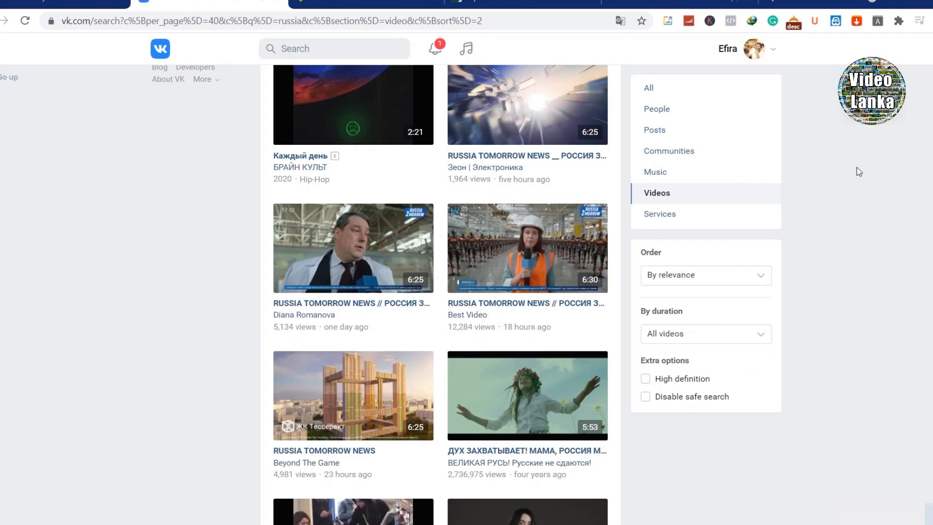
scroll(up, 3)
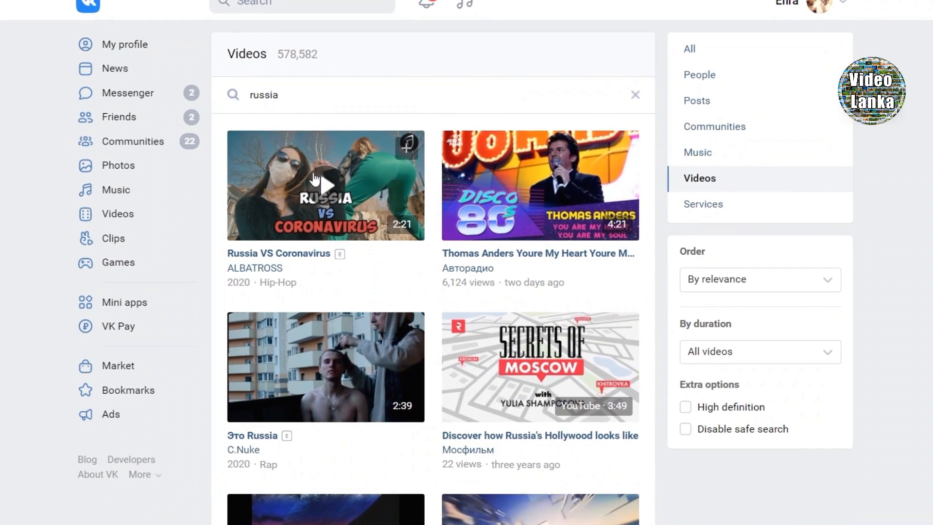
click(326, 185)
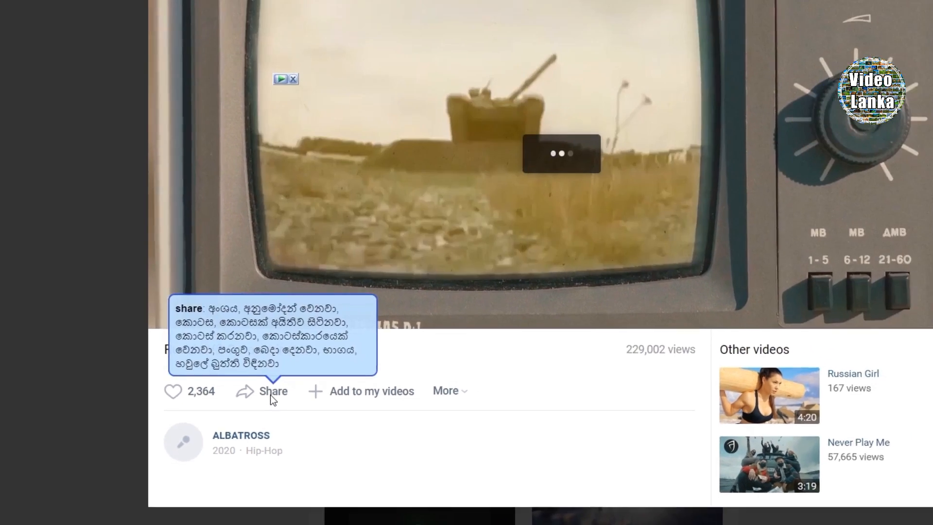
click(273, 391)
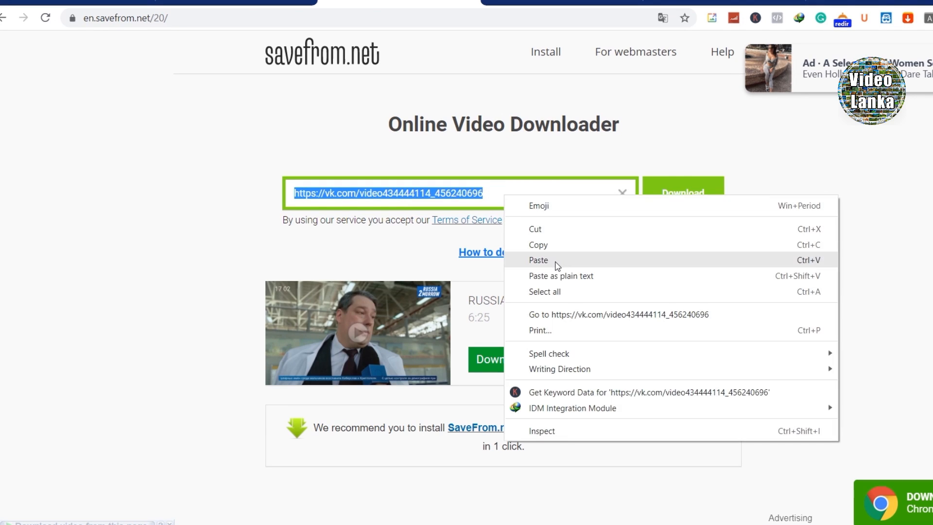
click(538, 260)
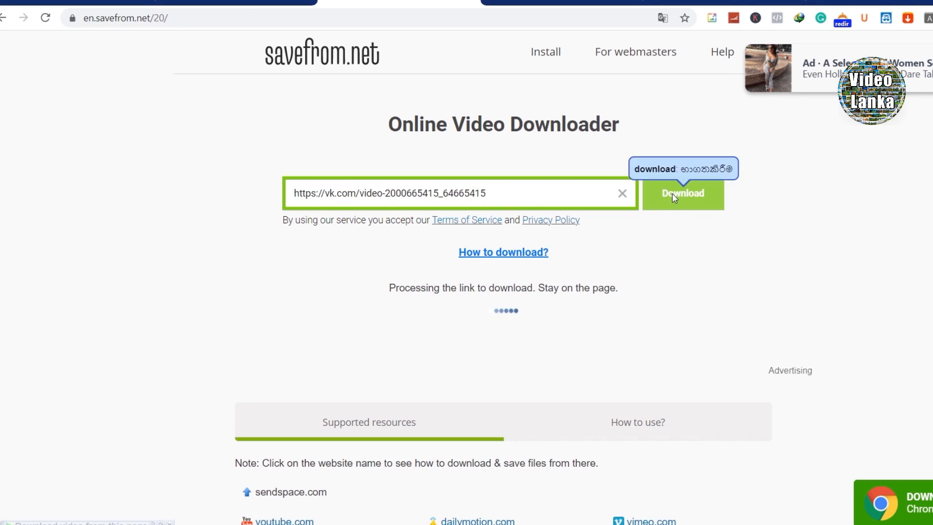
click(682, 193)
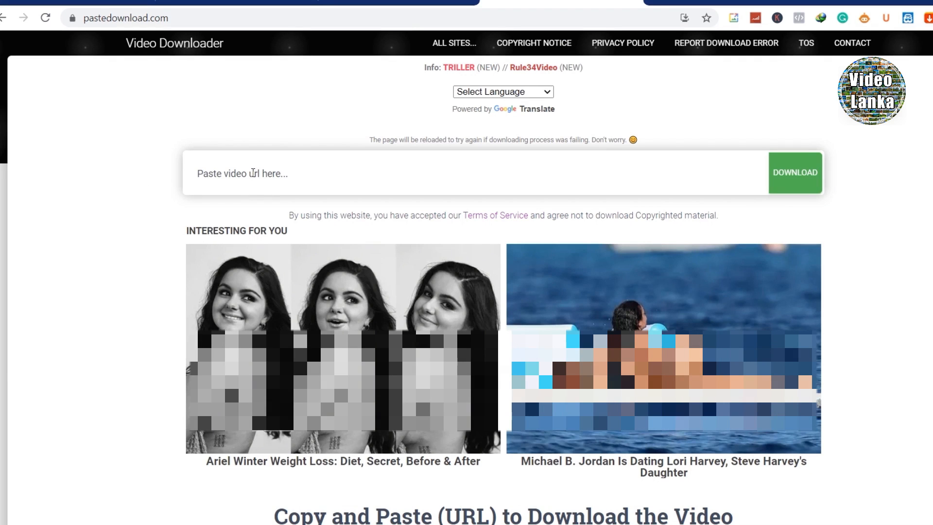
Step: Download the Russia VS Coronavirus 720p MP4 (37.84 MB) via PasteDownload into IDM
click(796, 173)
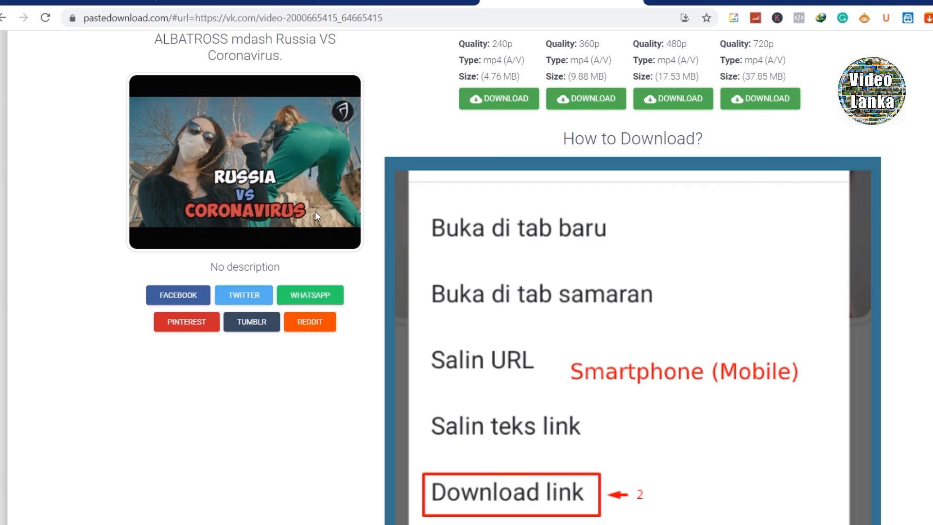
mouse_move(529, 102)
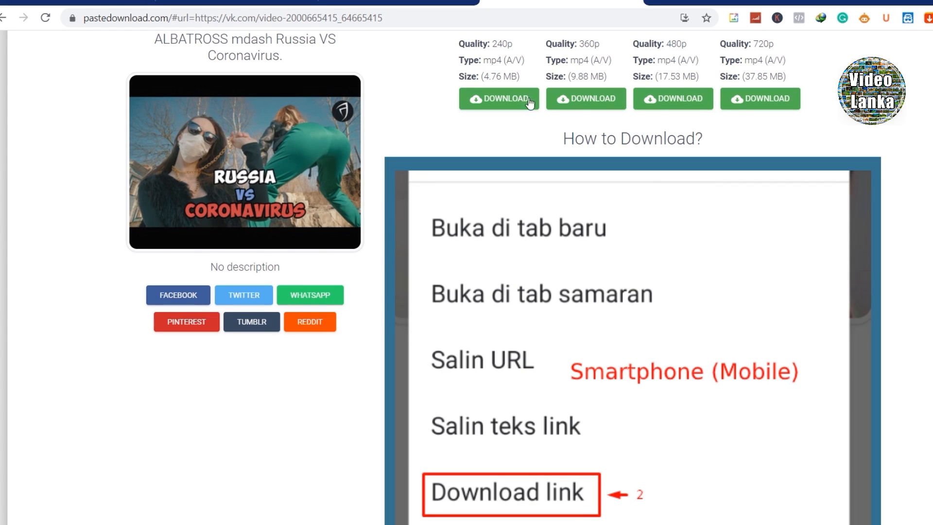
click(499, 99)
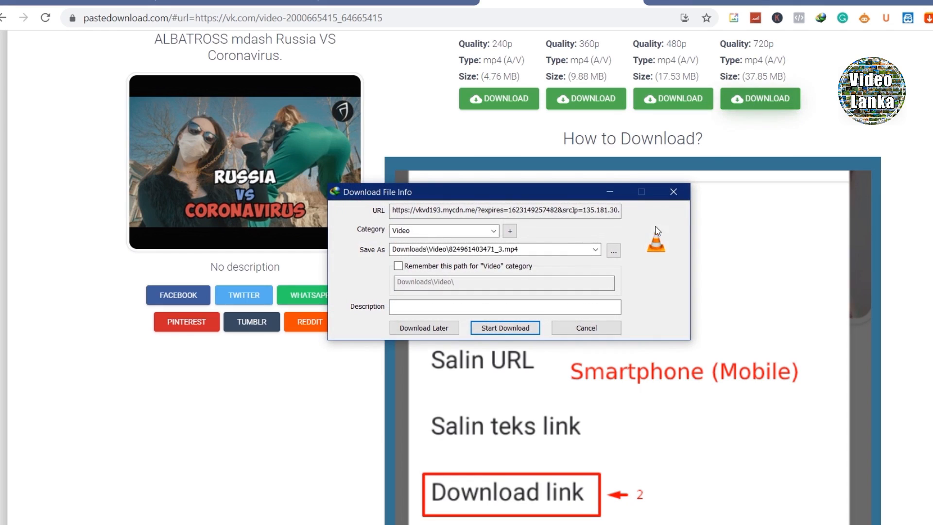
click(504, 327)
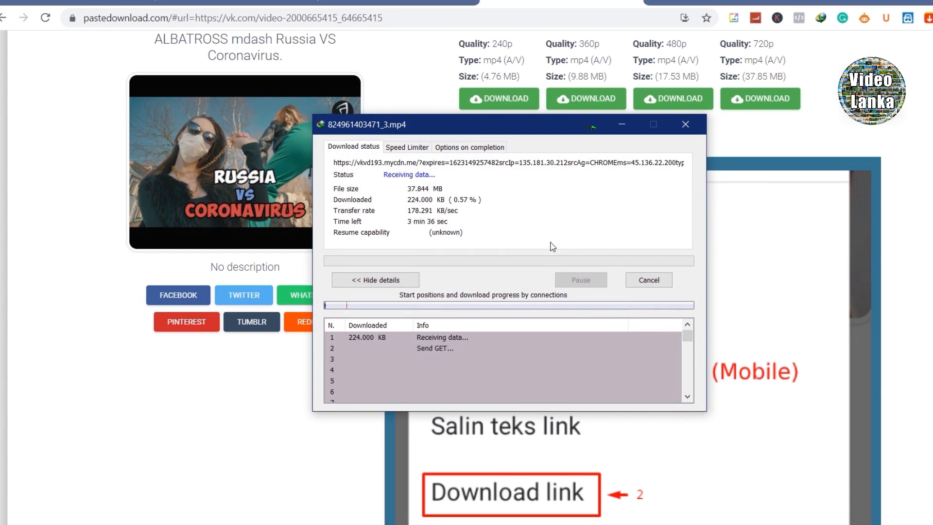